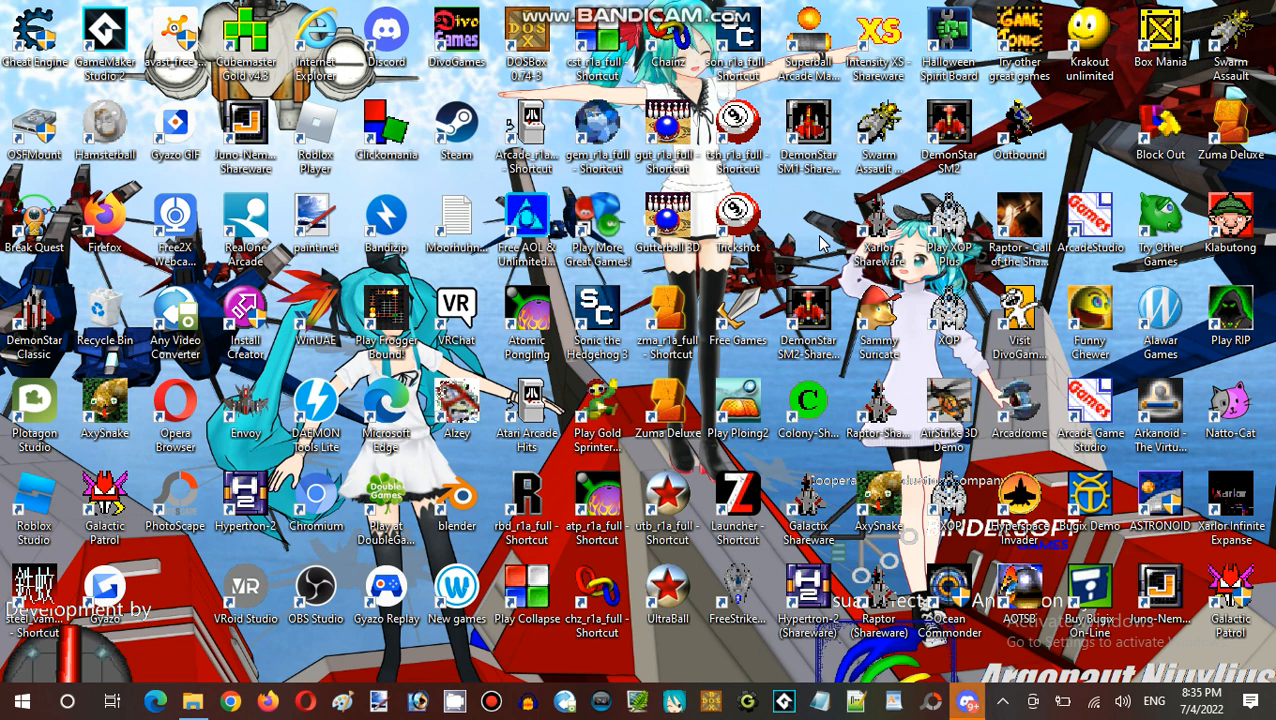
pyautogui.moveTo(33, 595)
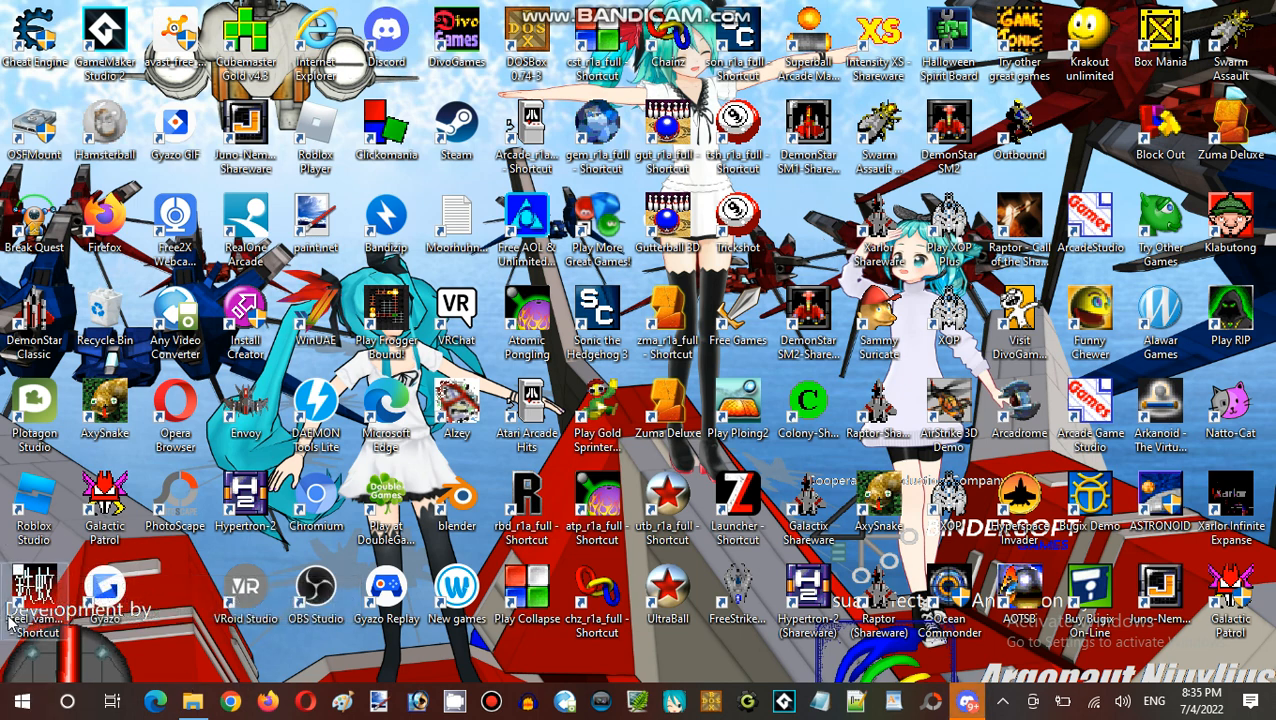
pyautogui.moveTo(33, 590)
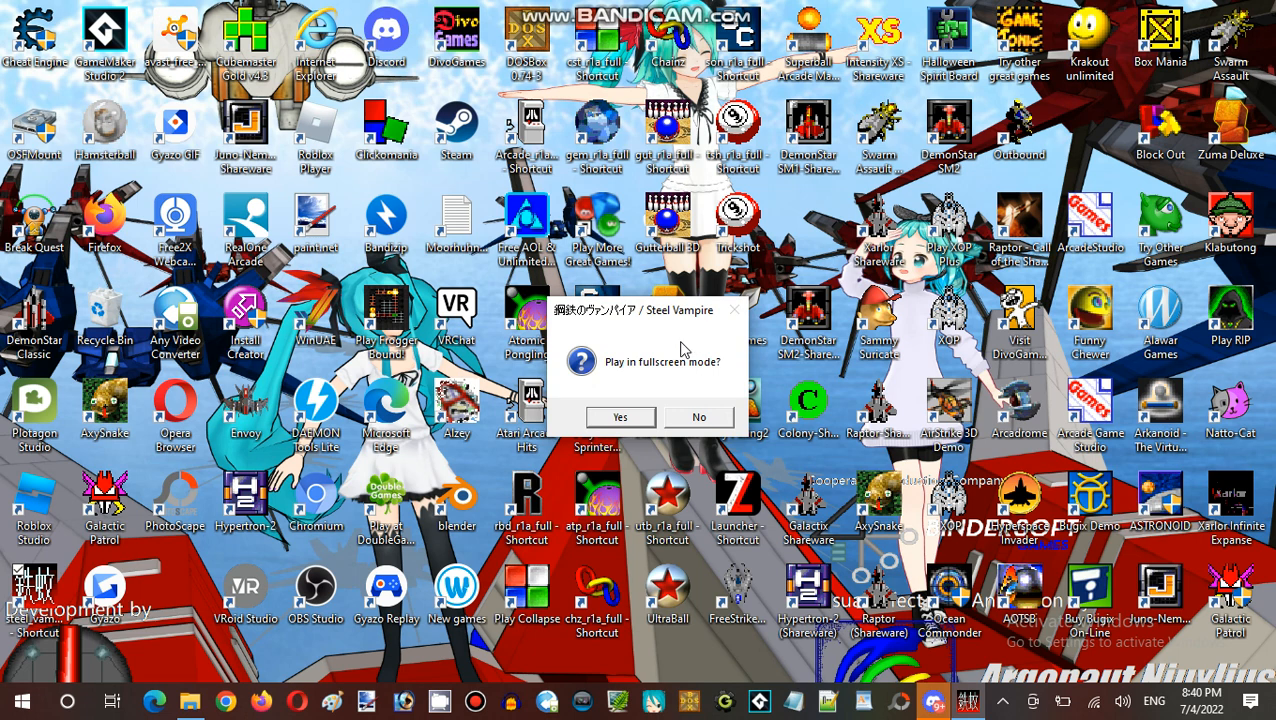
pyautogui.moveTo(652, 361)
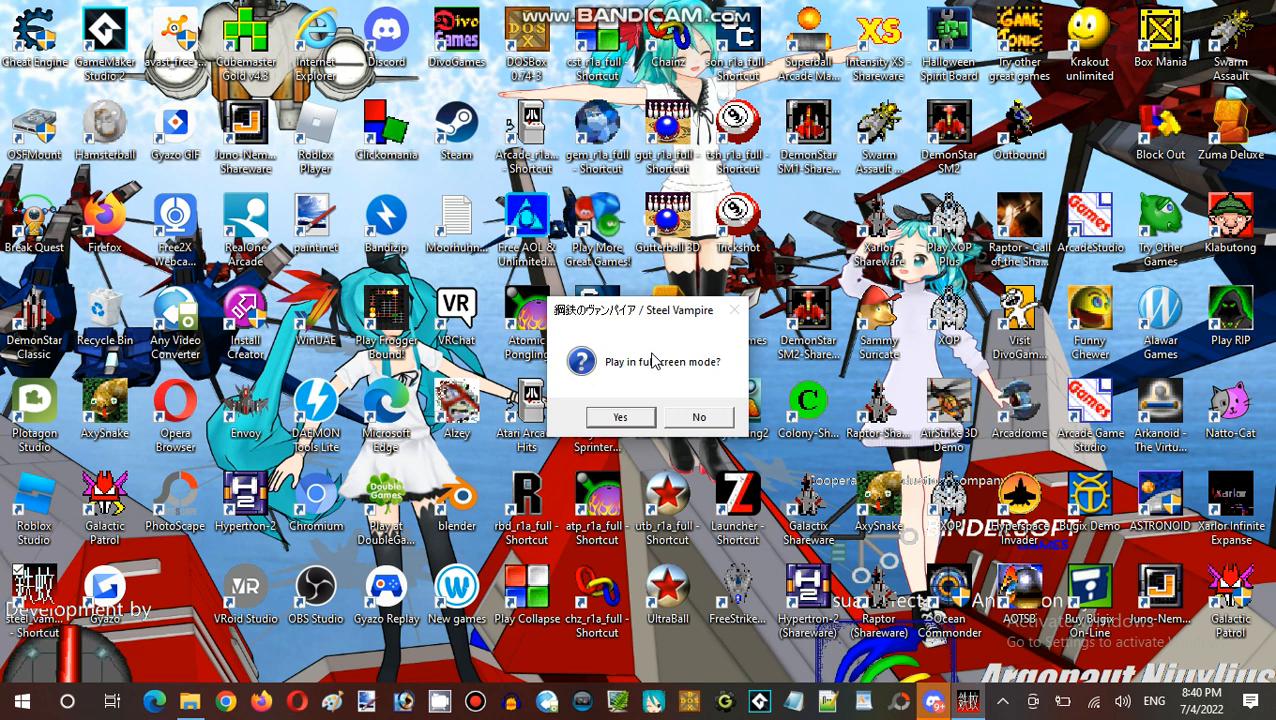